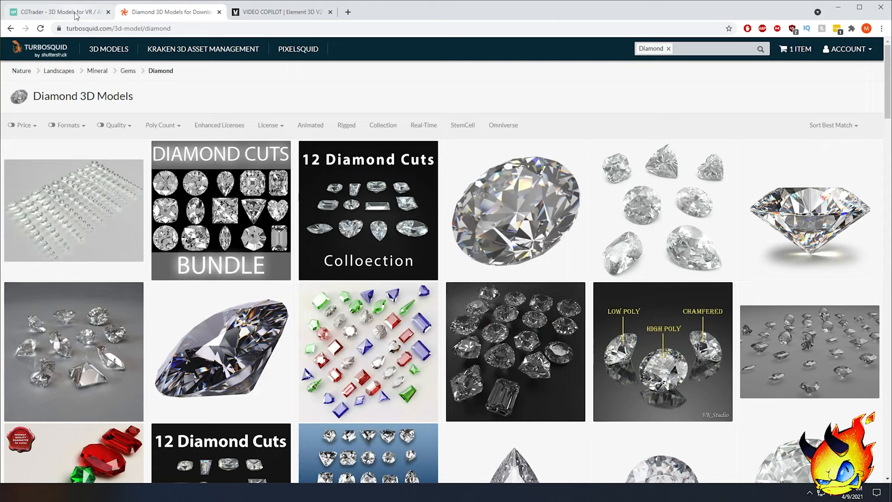
{"action": "mouse_move", "coordinate": [368, 211]}
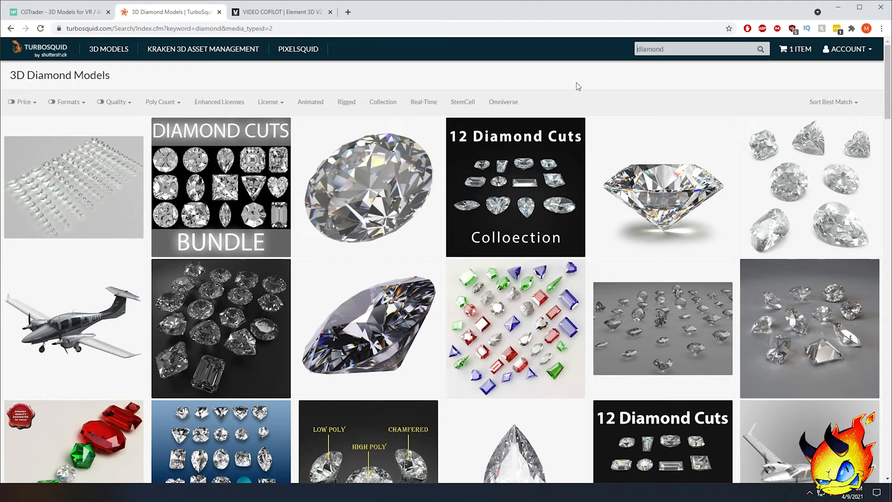
Search TurboSquid for 'diamond' and browse the 3D diamond model results.
{"action": "left_click", "coordinate": [87, 146]}
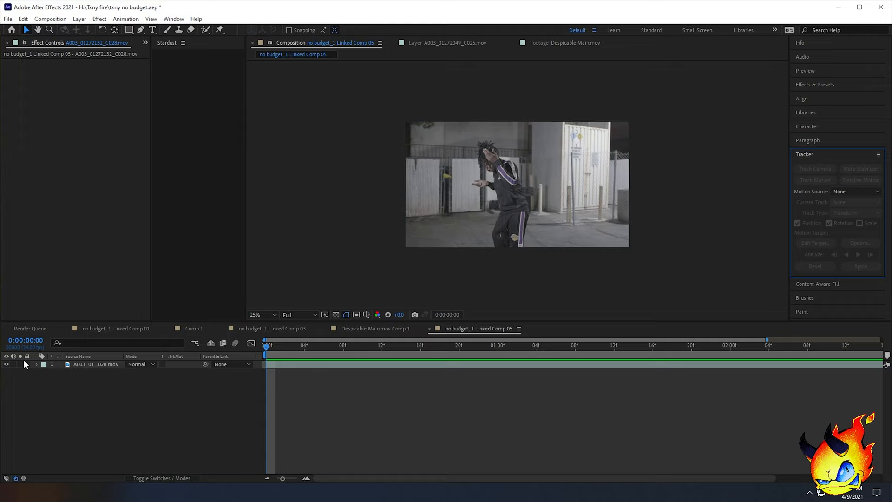
Select the dance clip layer and run Track Camera on it.
{"action": "left_click", "coordinate": [814, 168]}
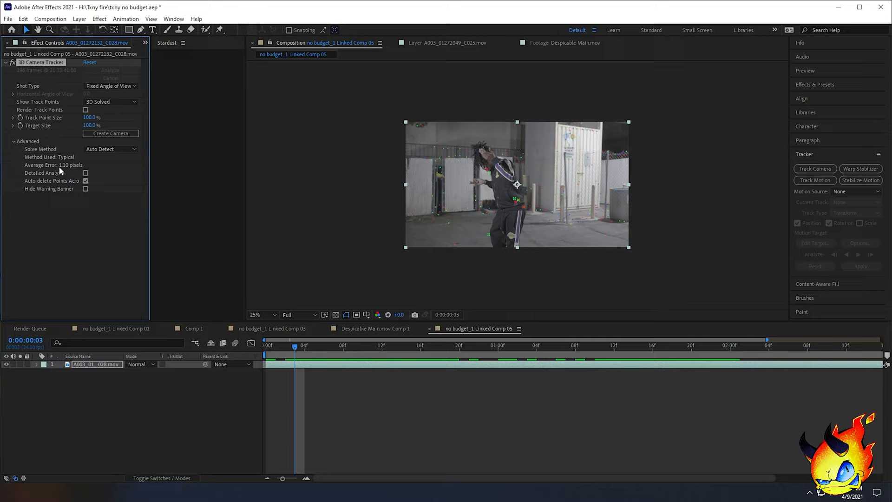
Pick tracked points on the background of the solved dance footage.
{"action": "left_click", "coordinate": [645, 346]}
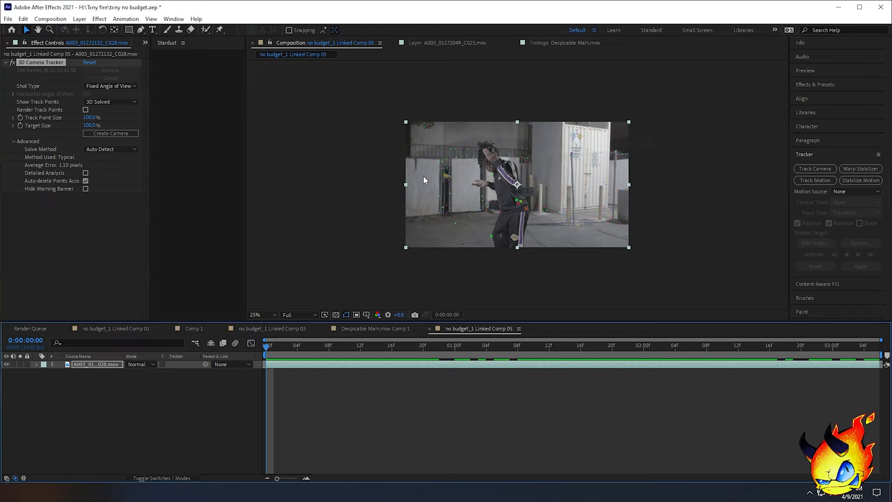
{"action": "left_click", "coordinate": [111, 133]}
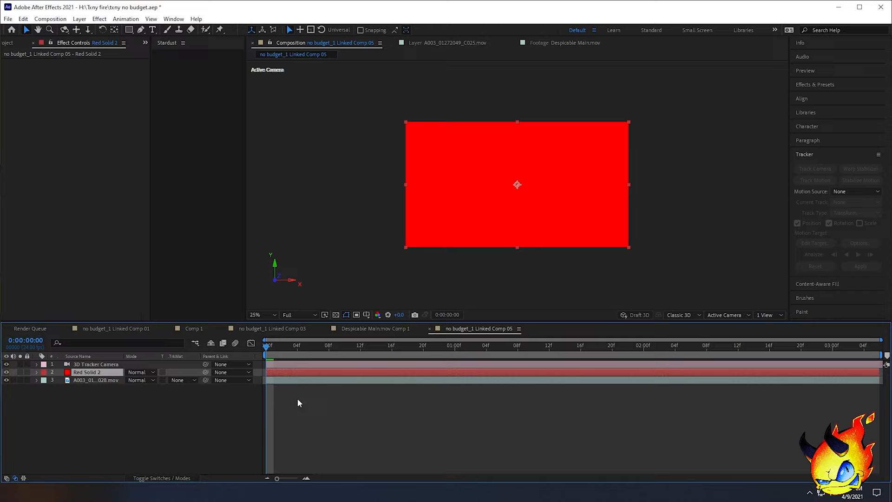
Apply the Element effect (searched as 'elem') to Red Solid 2 and open Scene Setup.
{"action": "type", "text": "eleme"}
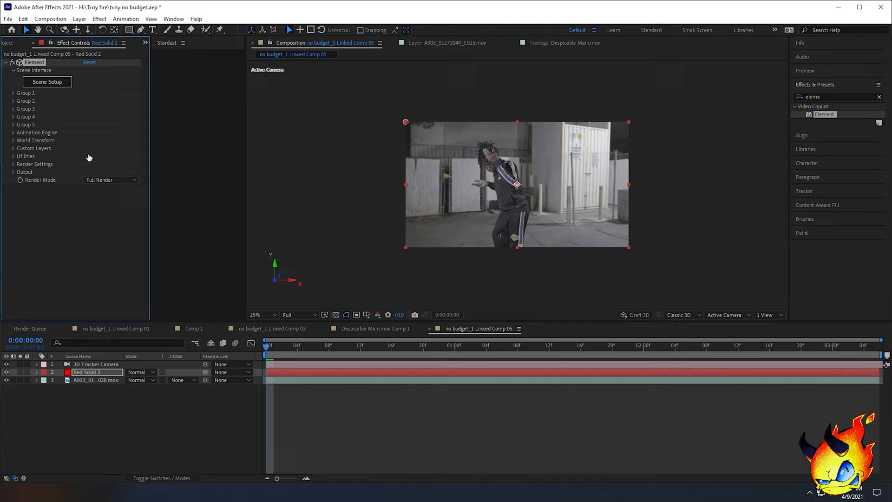
{"action": "left_click", "coordinate": [47, 81]}
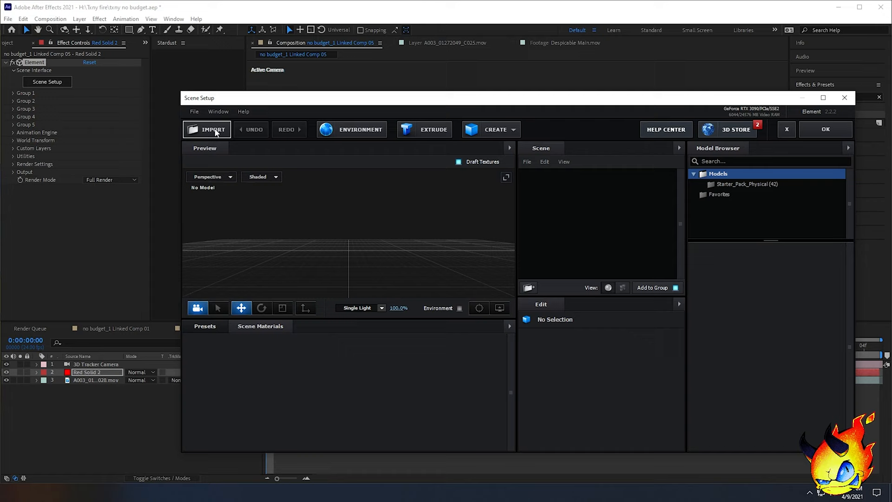
Import the diamond OBJ model into the Element 3D scene and accept it.
{"action": "left_click", "coordinate": [214, 129]}
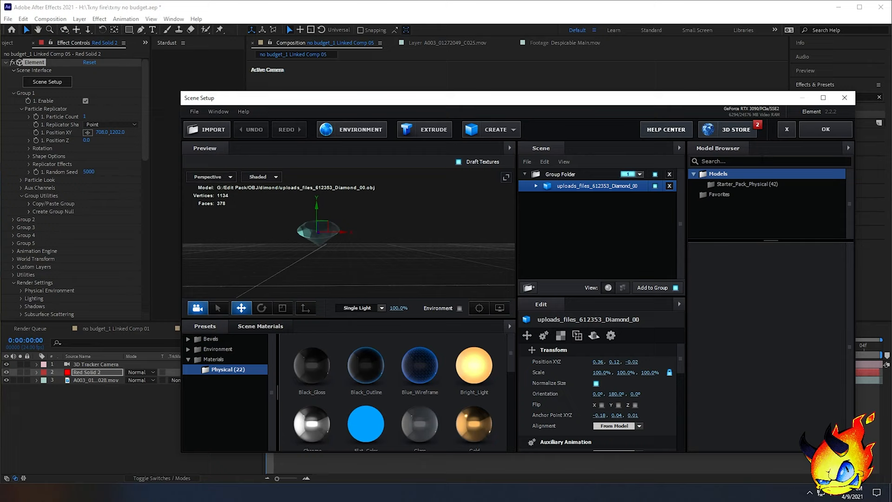
{"action": "left_click", "coordinate": [824, 129]}
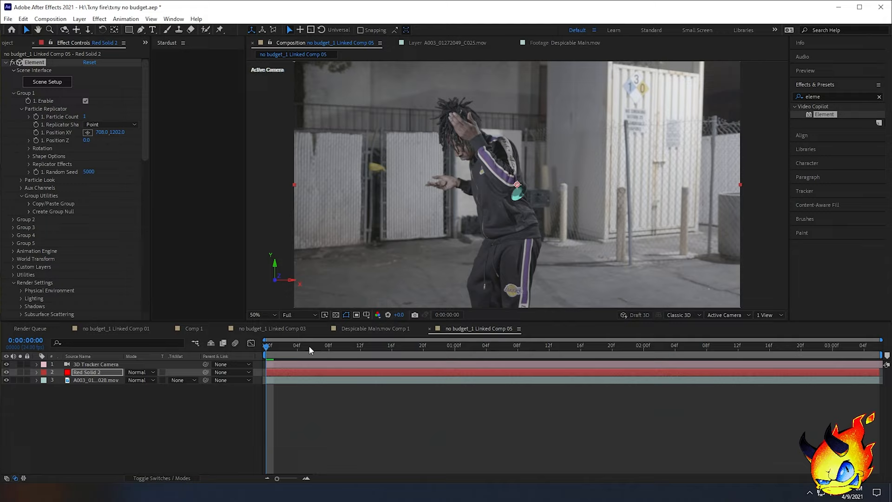
Set Particle Count to 16 with Position XY 960, 716 in the Particle Replicator.
{"action": "left_click", "coordinate": [675, 346]}
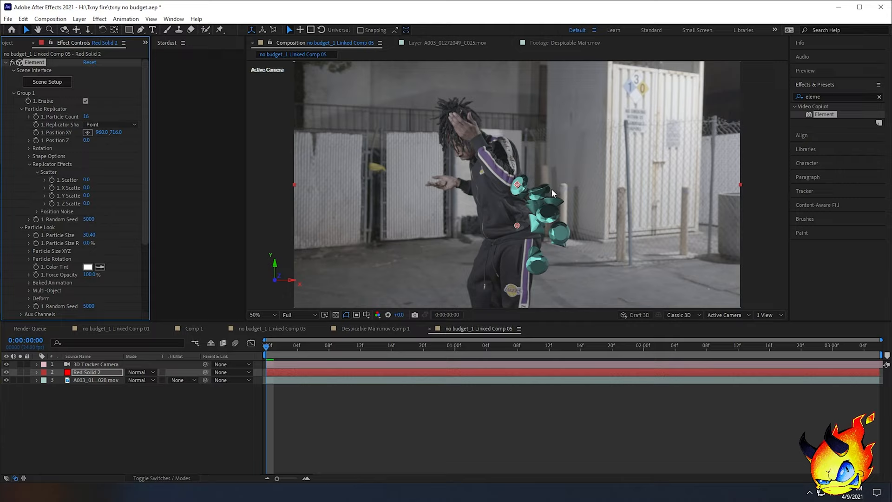
{"action": "mouse_move", "coordinate": [354, 208]}
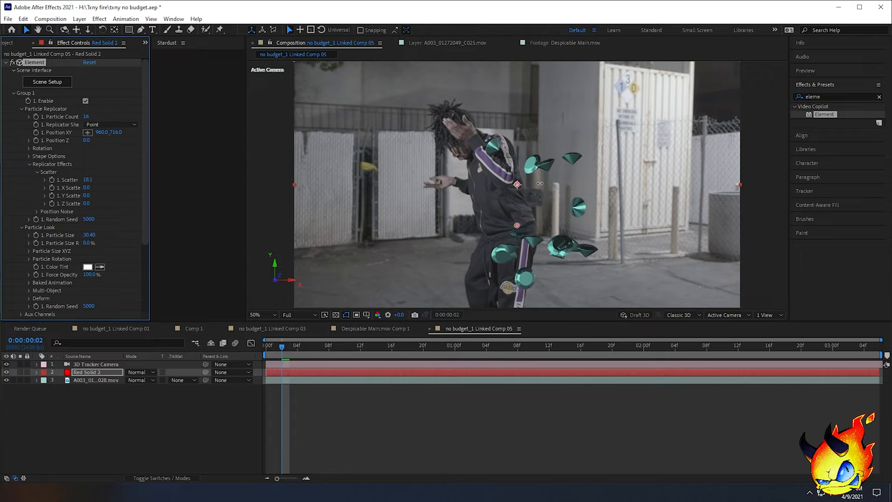
Raise the Scatter values to spread the diamonds and preview from the clip start.
{"action": "type", "text": "100"}
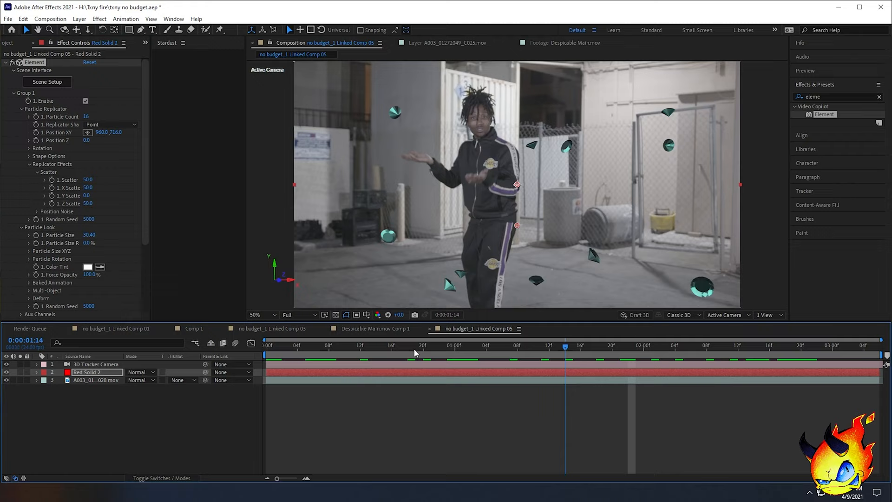
{"action": "left_click", "coordinate": [295, 346]}
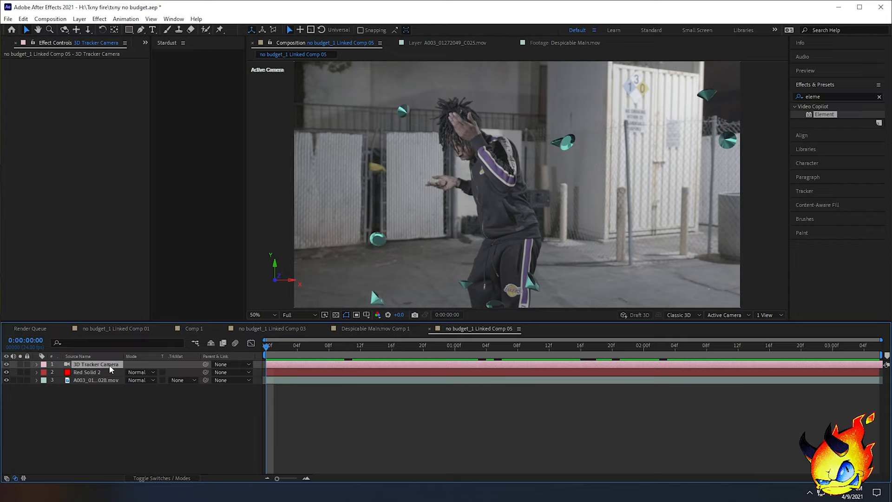
Bring up Camera Settings for the 3D Tracker Camera layer.
{"action": "double_click", "coordinate": [94, 365]}
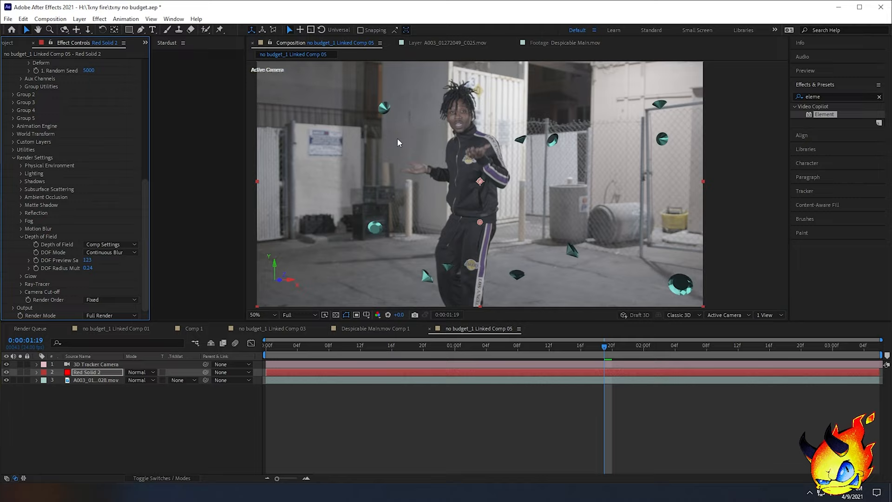
Set Depth of Field DOF Mode to Focus Indicator so out-of-focus diamonds render red.
{"action": "left_click", "coordinate": [87, 268]}
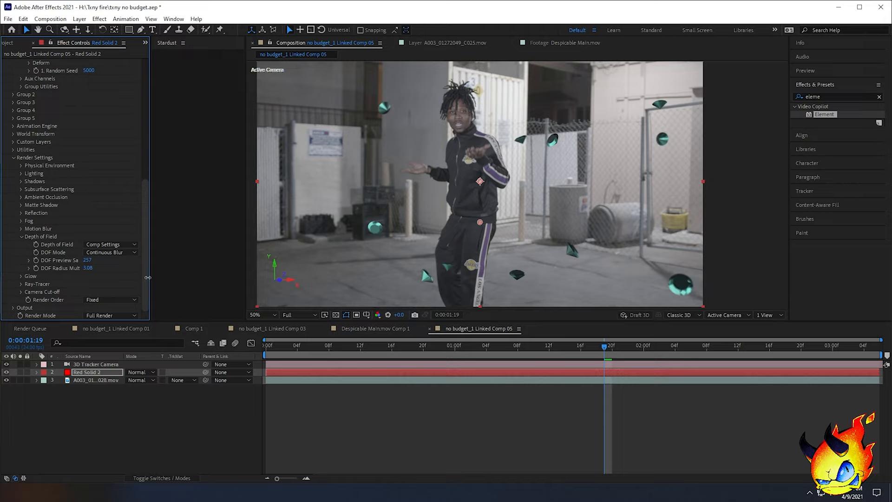
{"action": "left_click", "coordinate": [108, 252]}
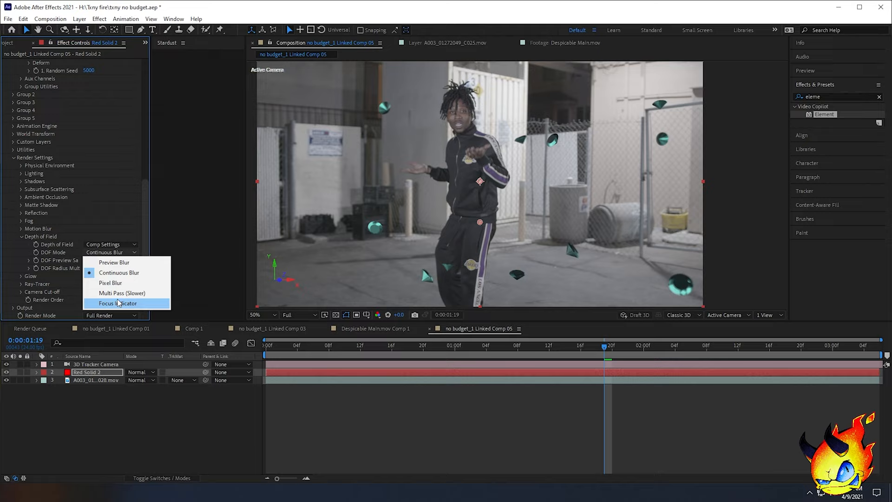
{"action": "left_click", "coordinate": [120, 303]}
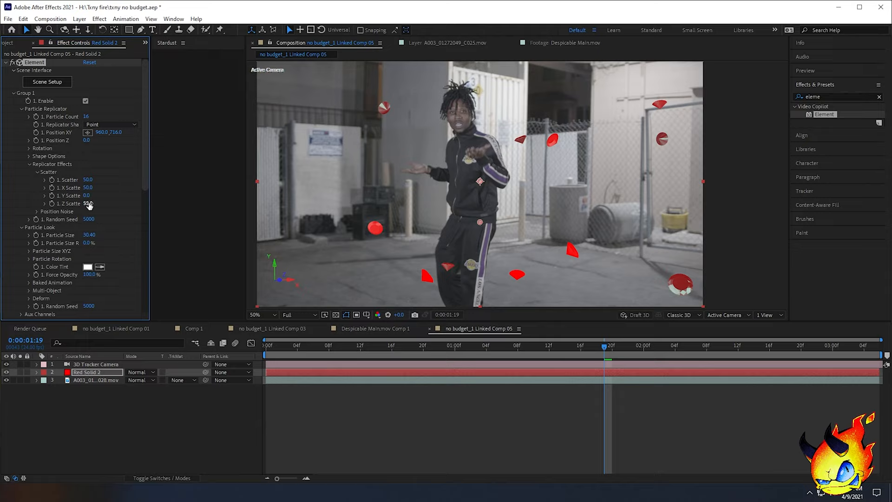
Set Z Scatter to 50 and move down to the DOF Radius Mult setting.
{"action": "scroll", "scroll_direction": "down", "scroll_amount": 3}
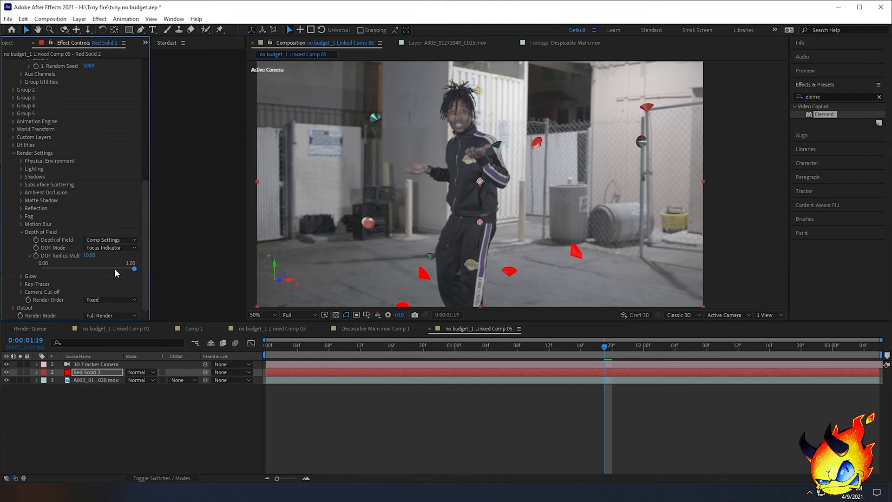